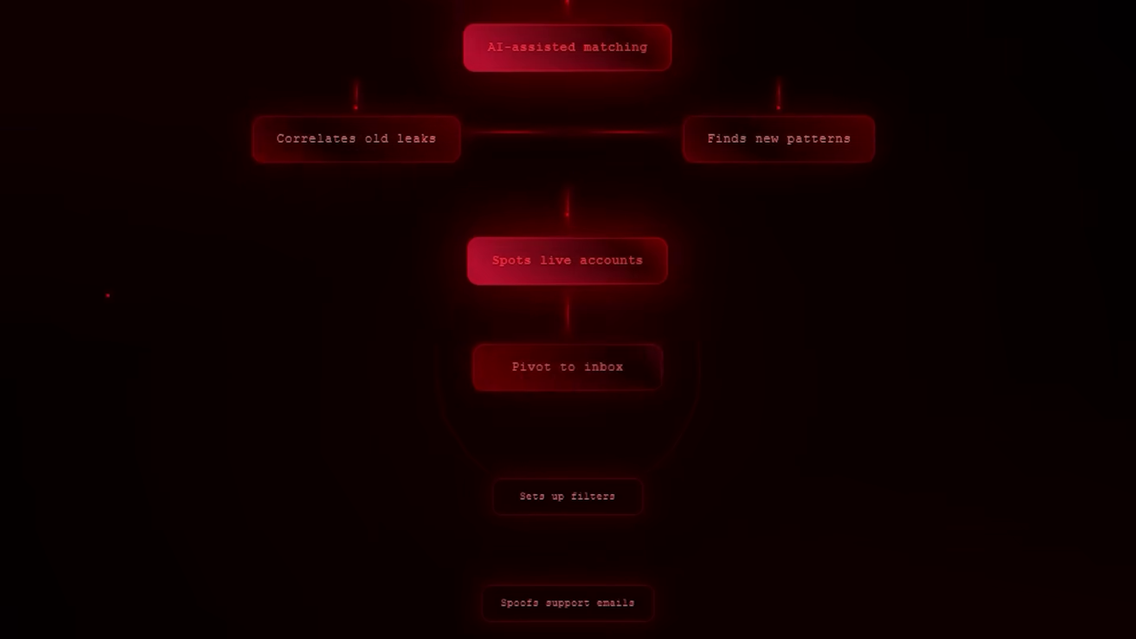
scroll("down", 3)
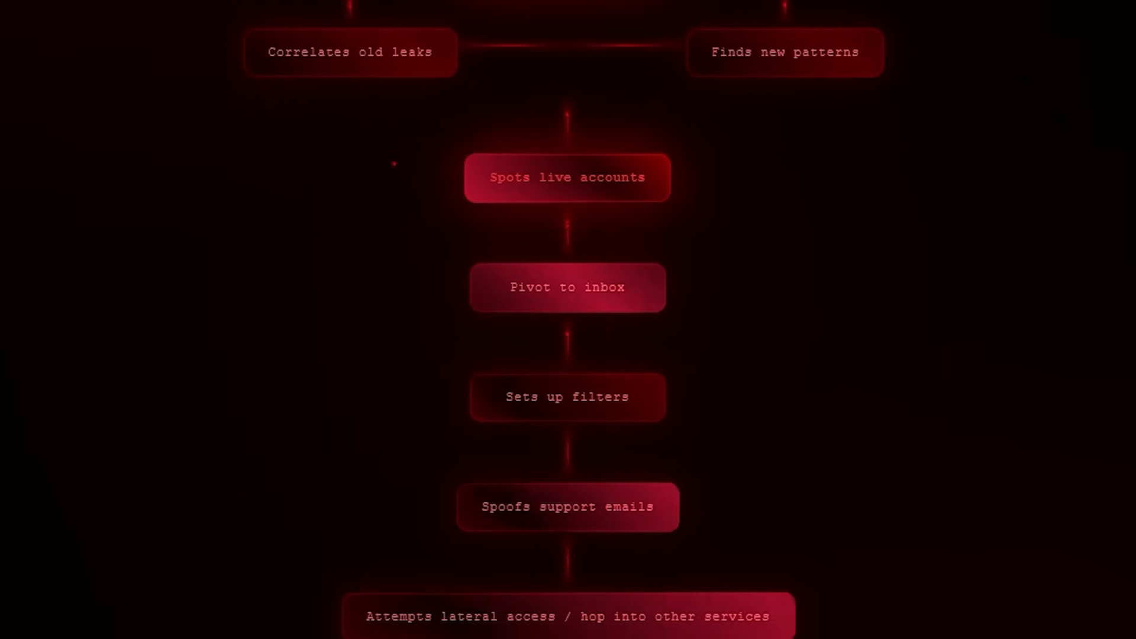
scroll("down", 3)
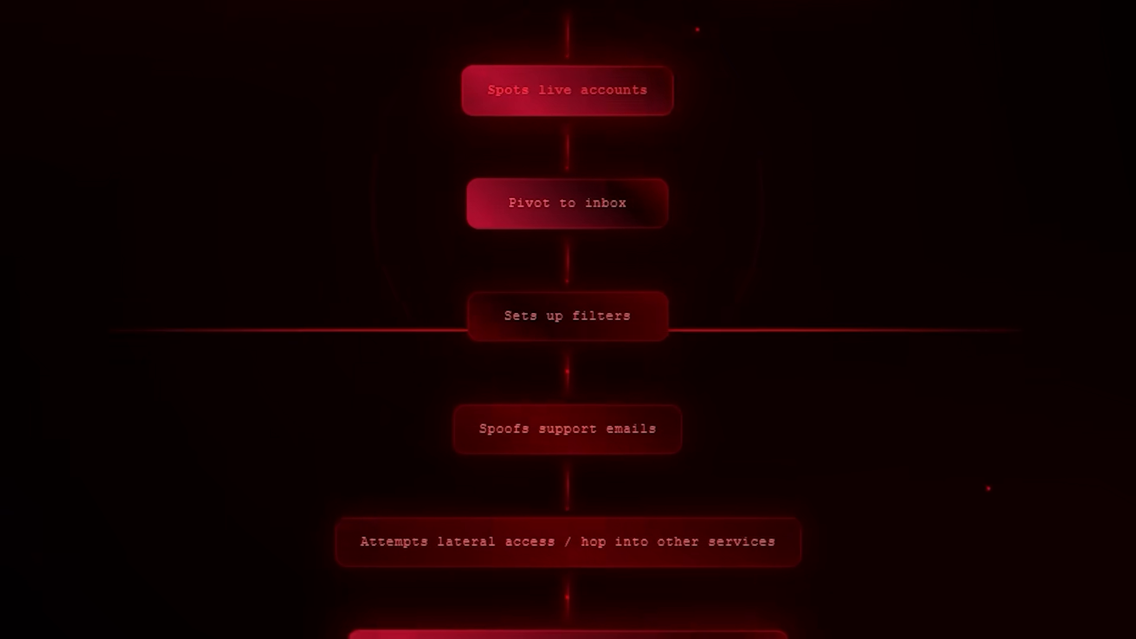